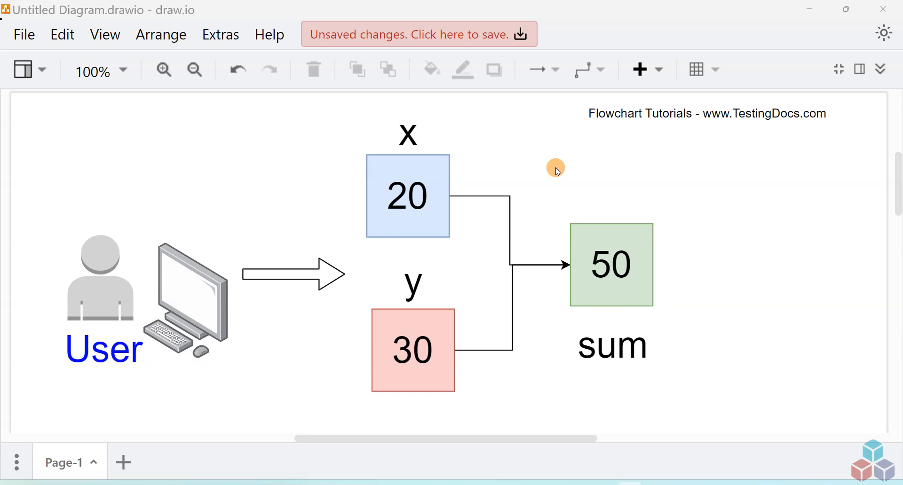
{"action": "mouse_move", "coordinate": [253, 174]}
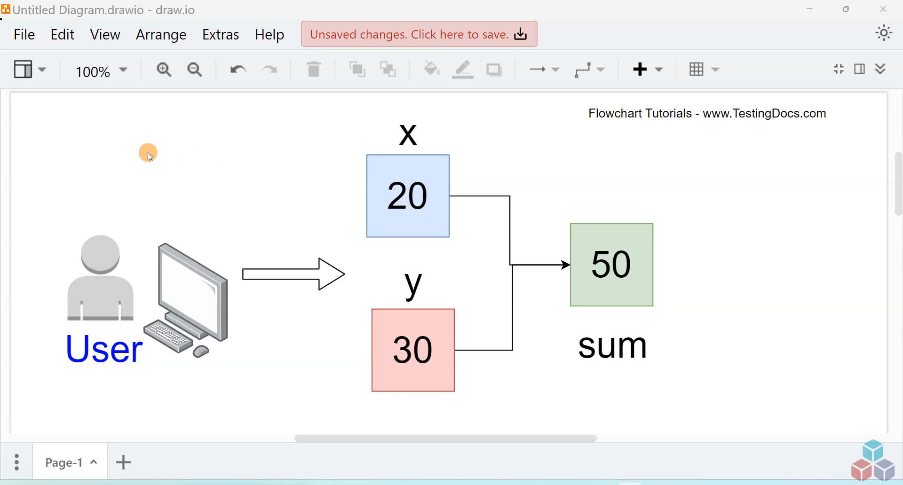
{"action": "mouse_move", "coordinate": [385, 234]}
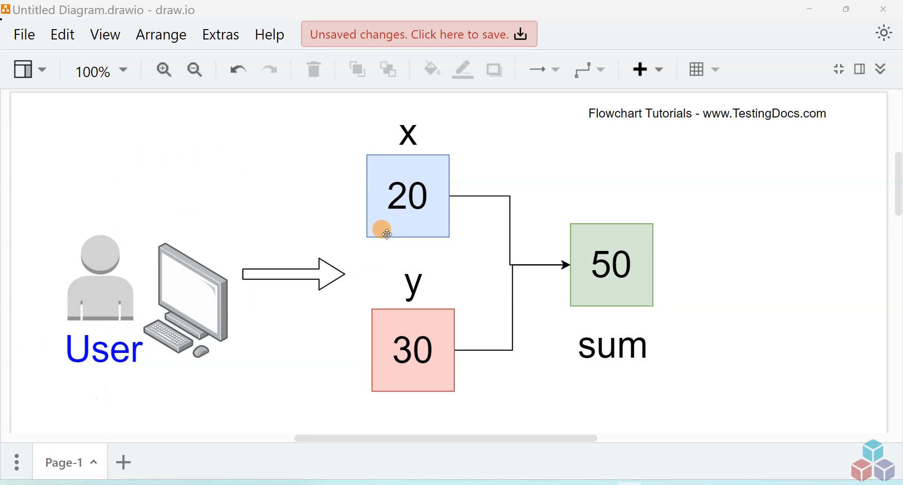
Step: Insert three empty Declare statements between Main and End
{"action": "left_click", "coordinate": [407, 196]}
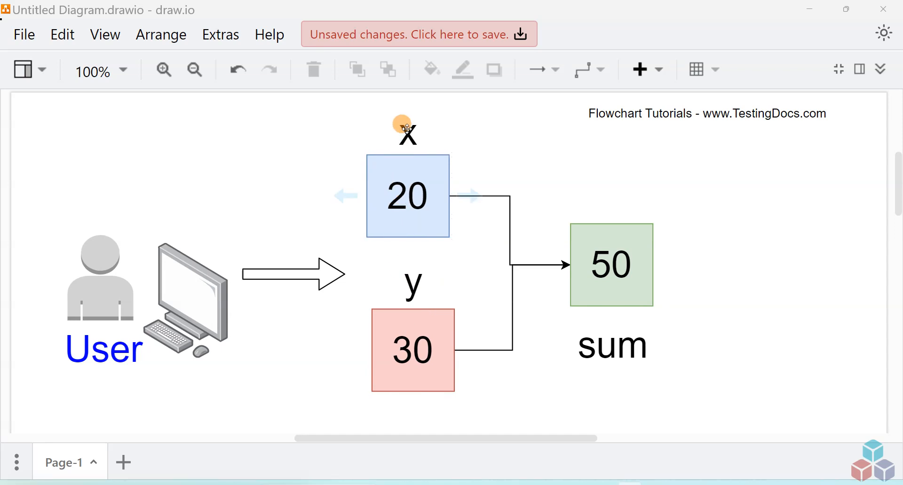
{"action": "mouse_move", "coordinate": [409, 272]}
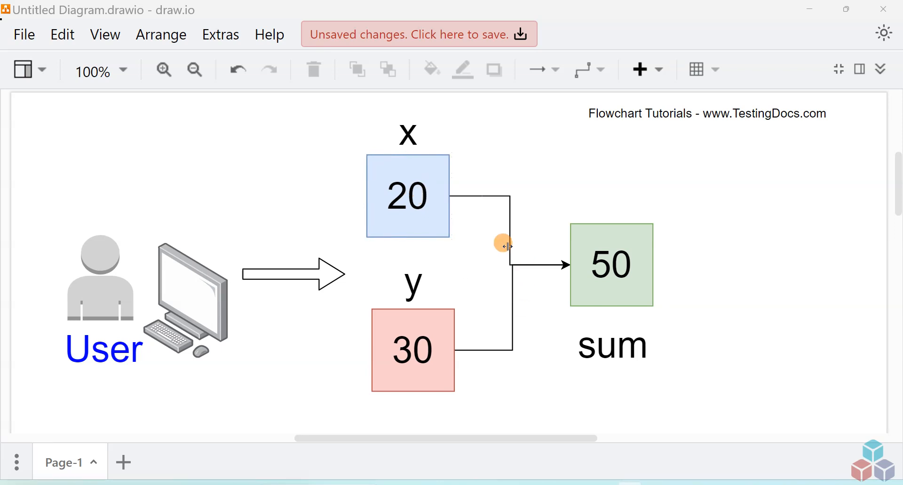
{"action": "left_click", "coordinate": [611, 265]}
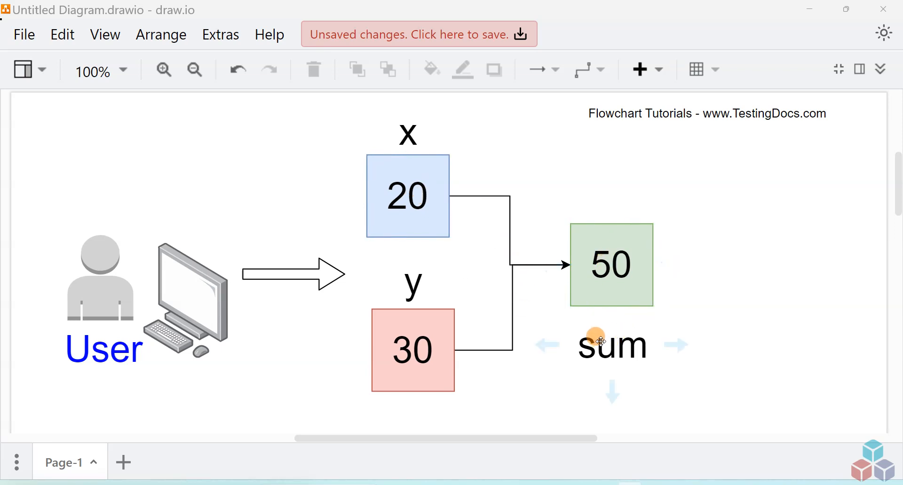
{"action": "mouse_move", "coordinate": [702, 340]}
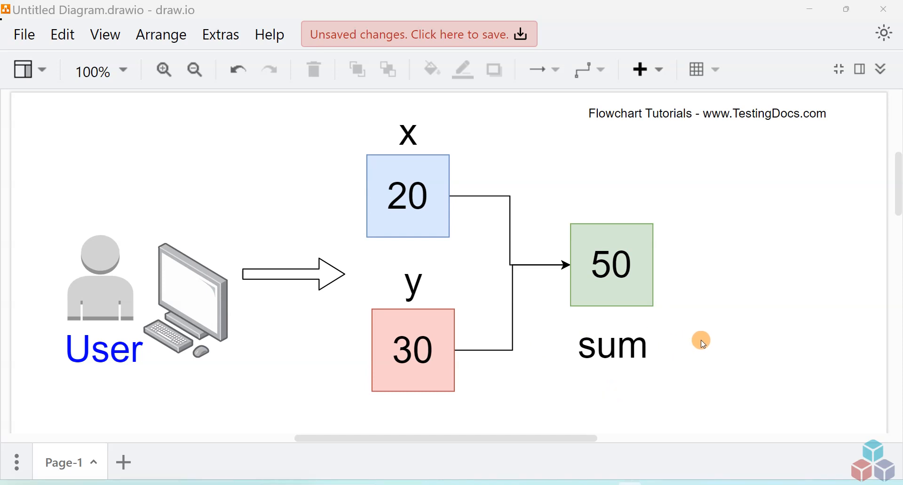
{"action": "mouse_move", "coordinate": [688, 343]}
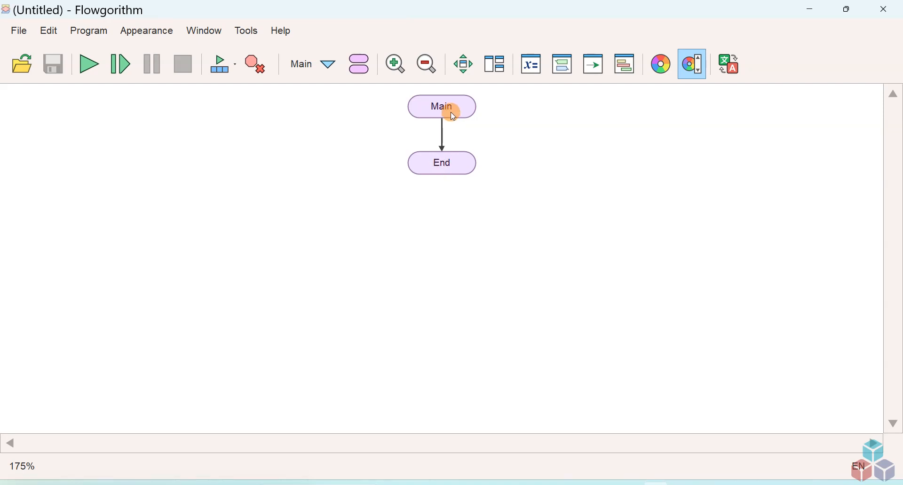
{"action": "mouse_move", "coordinate": [450, 138]}
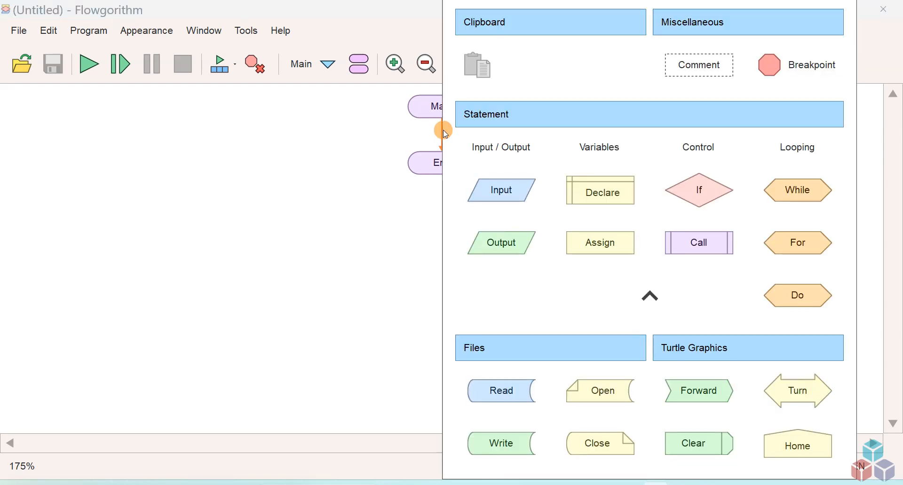
{"action": "mouse_move", "coordinate": [625, 158]}
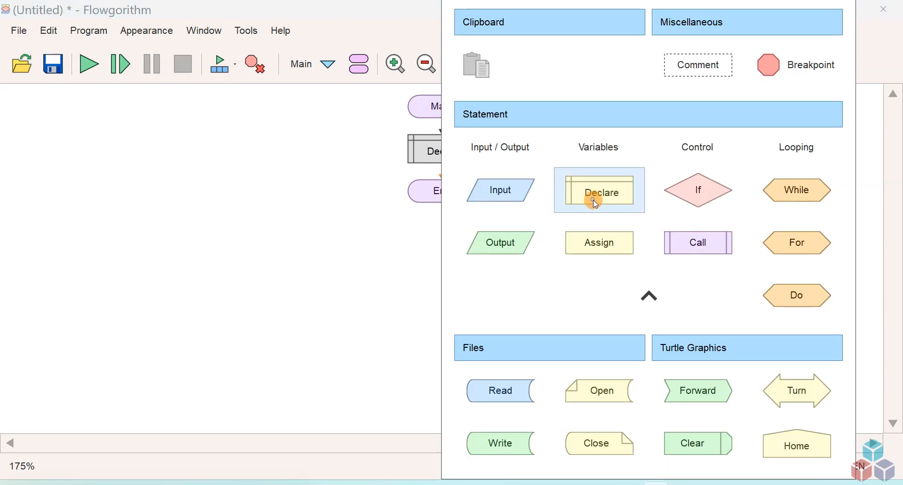
{"action": "left_click", "coordinate": [599, 190]}
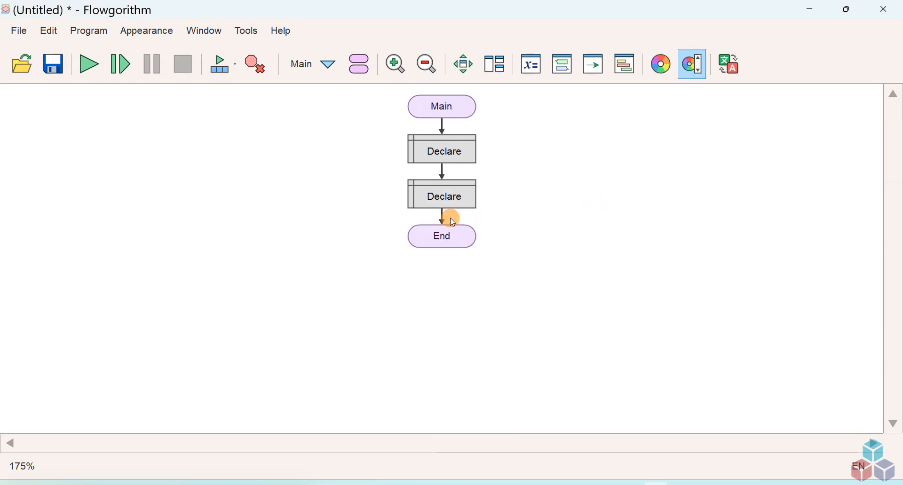
{"action": "left_click", "coordinate": [451, 218]}
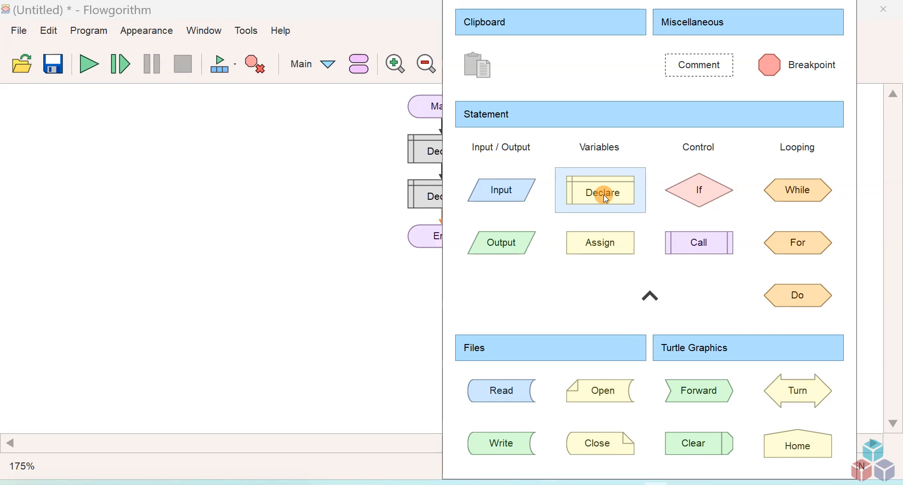
{"action": "left_click", "coordinate": [599, 192]}
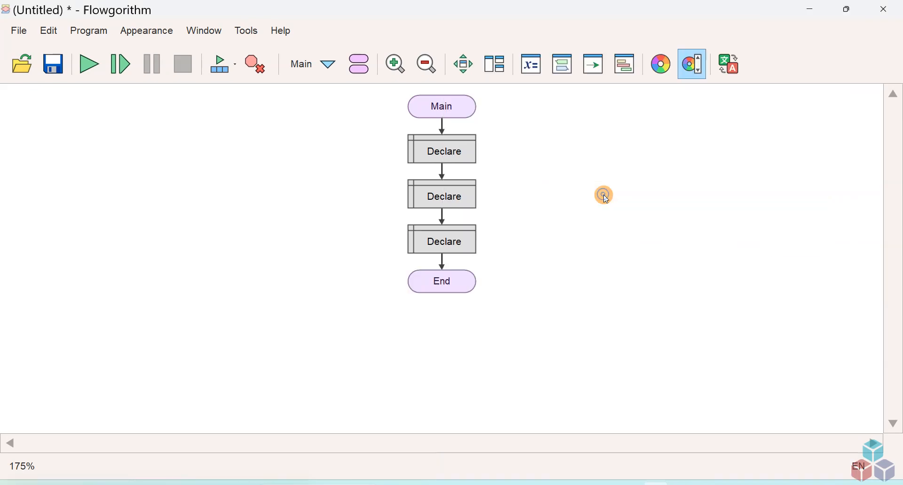
Step: Define Integer variables x, y and sum in the three Declare blocks
{"action": "double_click", "coordinate": [441, 196]}
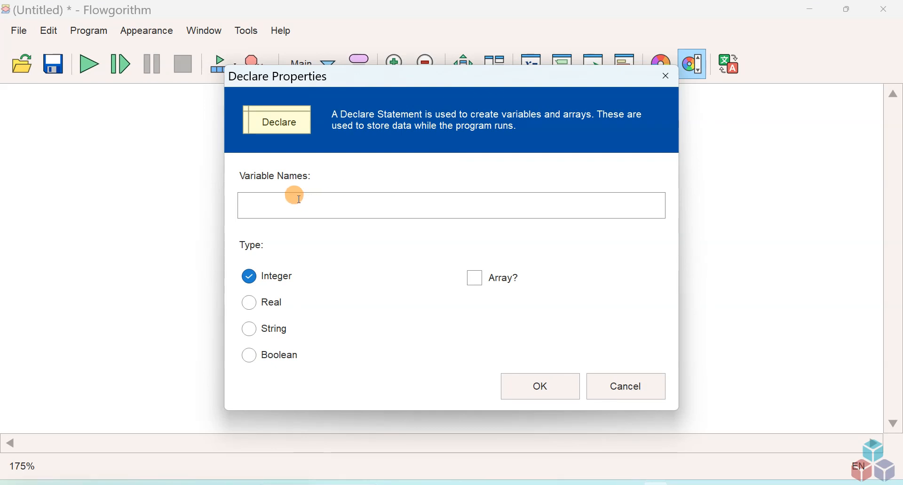
{"action": "type", "text": "x"}
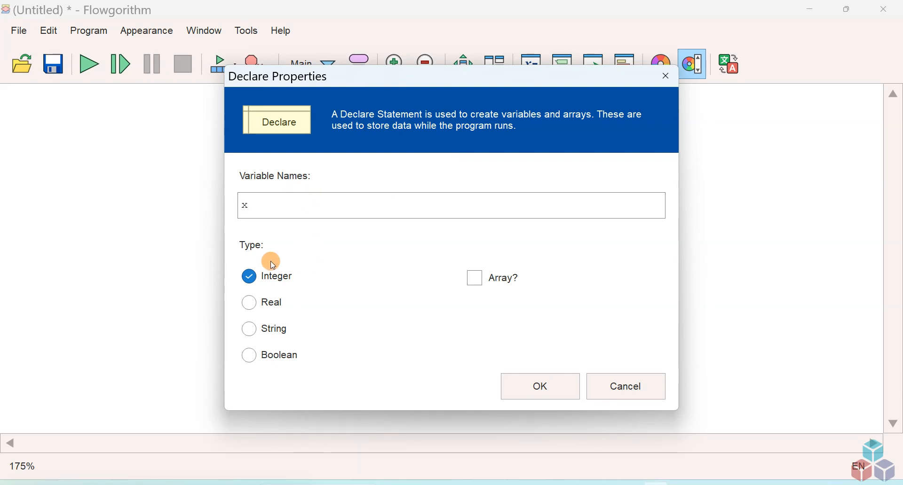
{"action": "mouse_move", "coordinate": [282, 282]}
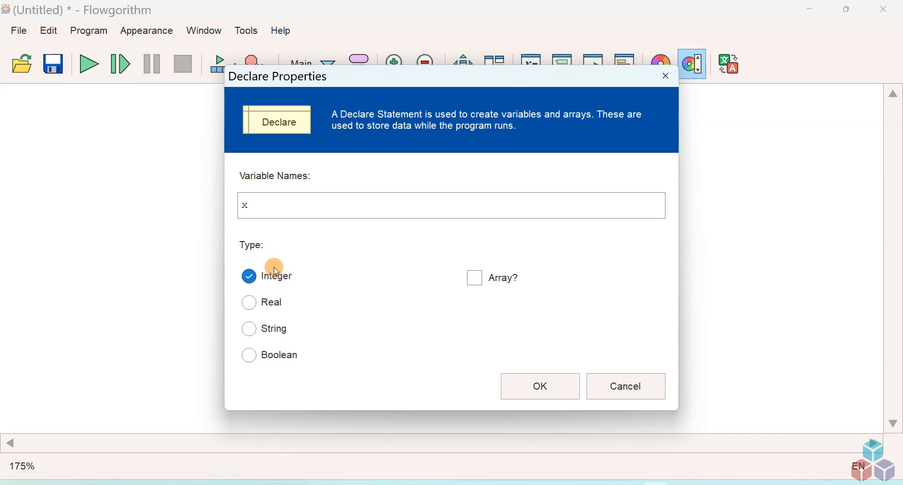
{"action": "left_click", "coordinate": [538, 386]}
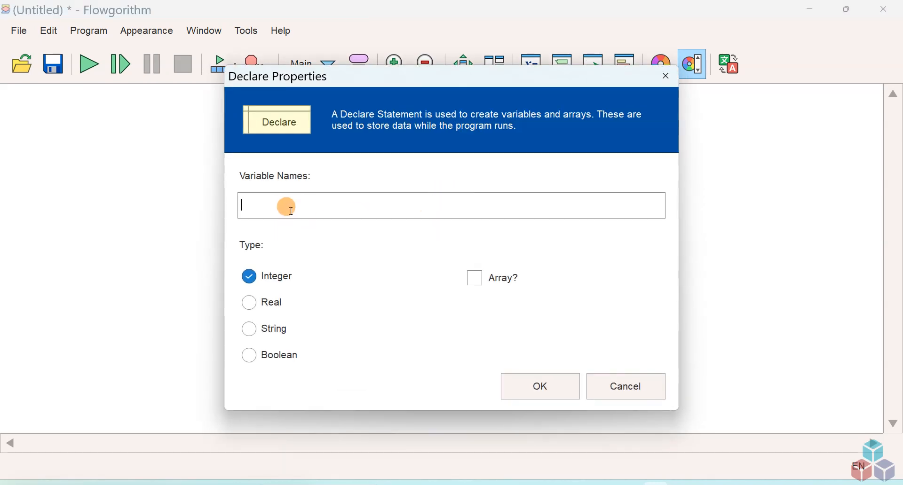
{"action": "type", "text": "y"}
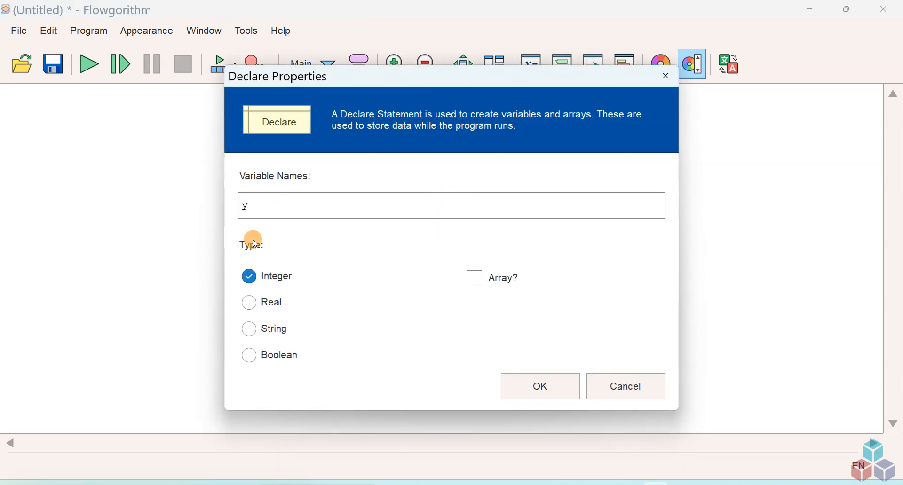
{"action": "left_click", "coordinate": [538, 386]}
{"action": "type", "text": "s"}
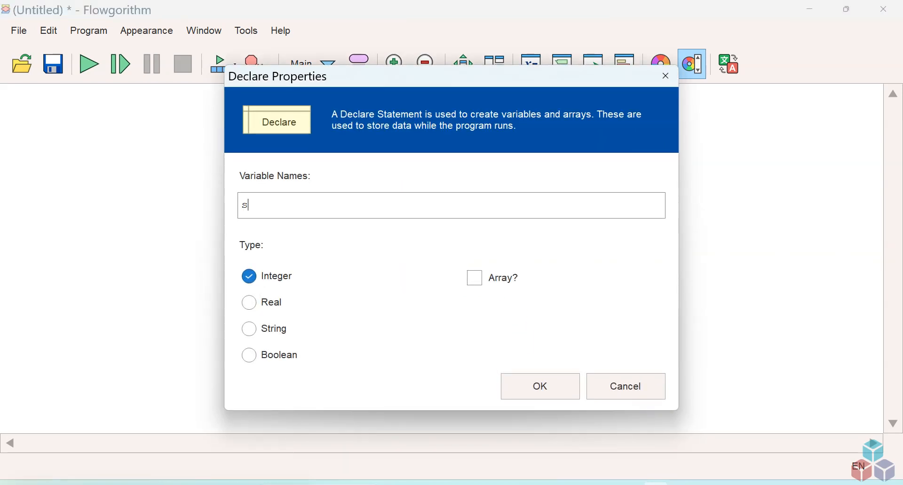
{"action": "type", "text": "um"}
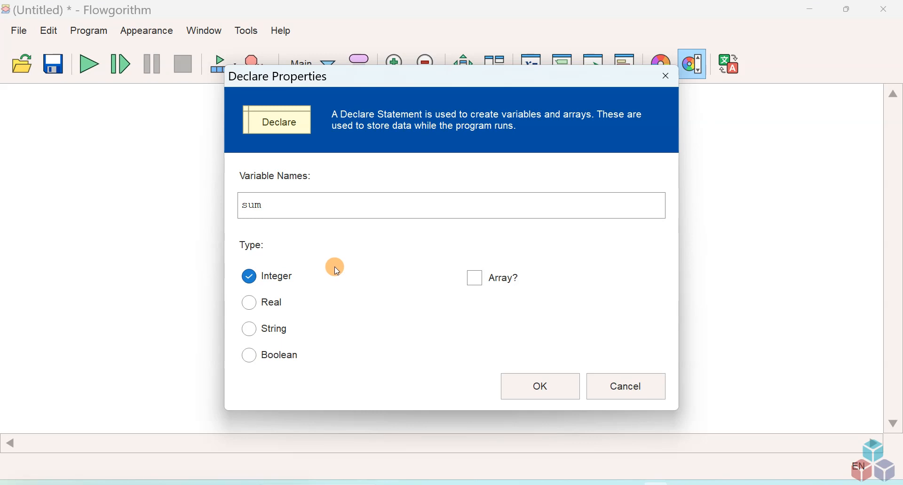
{"action": "mouse_move", "coordinate": [294, 282]}
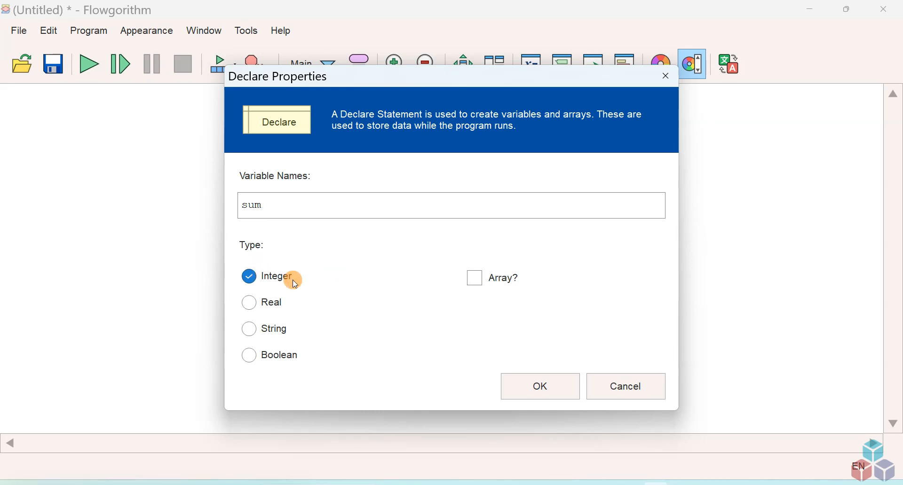
{"action": "left_click", "coordinate": [539, 387]}
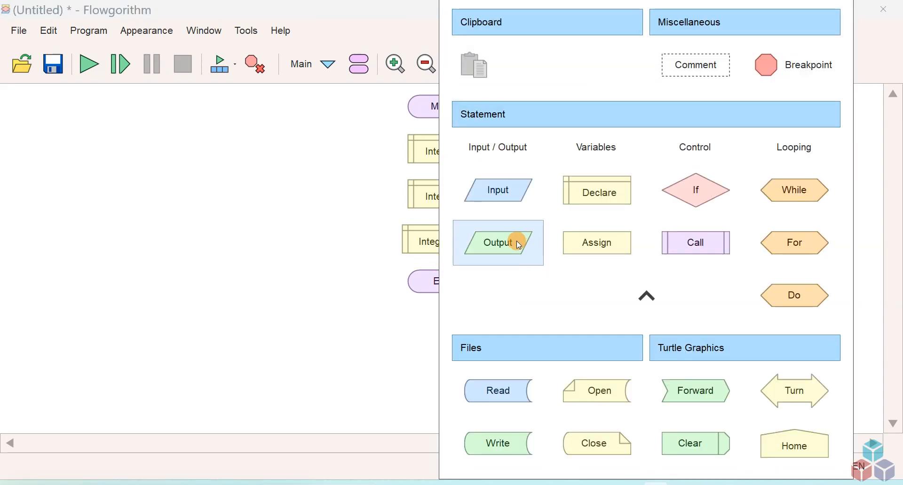
Step: Add output, input and output steps, with the first output showing "Enter a number"
{"action": "left_click", "coordinate": [498, 243]}
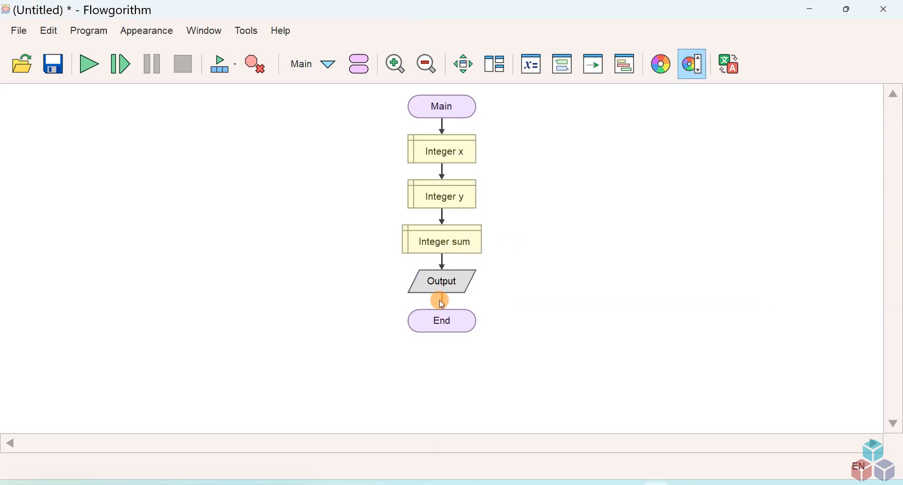
{"action": "left_click", "coordinate": [440, 301]}
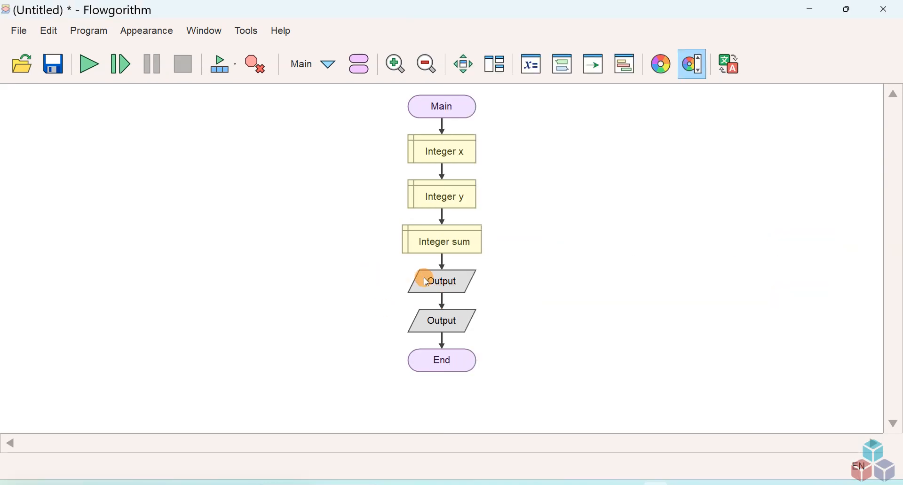
{"action": "double_click", "coordinate": [441, 281]}
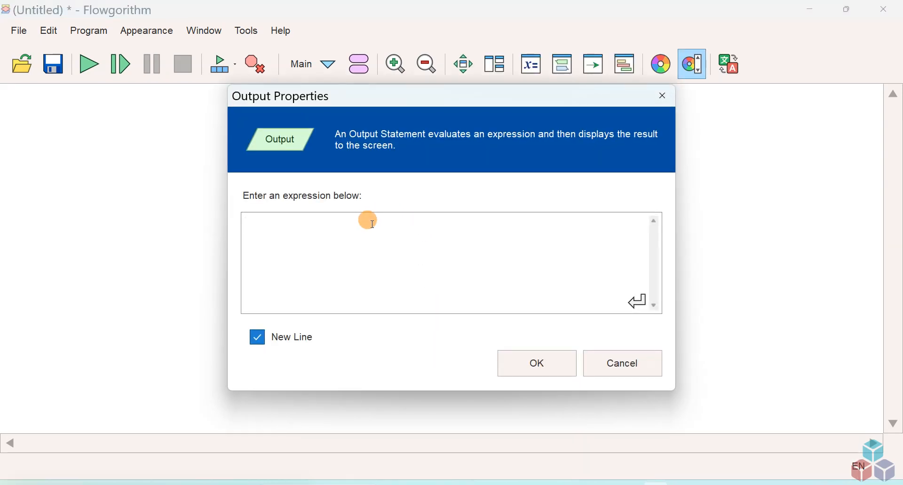
{"action": "type", "text": "\""}
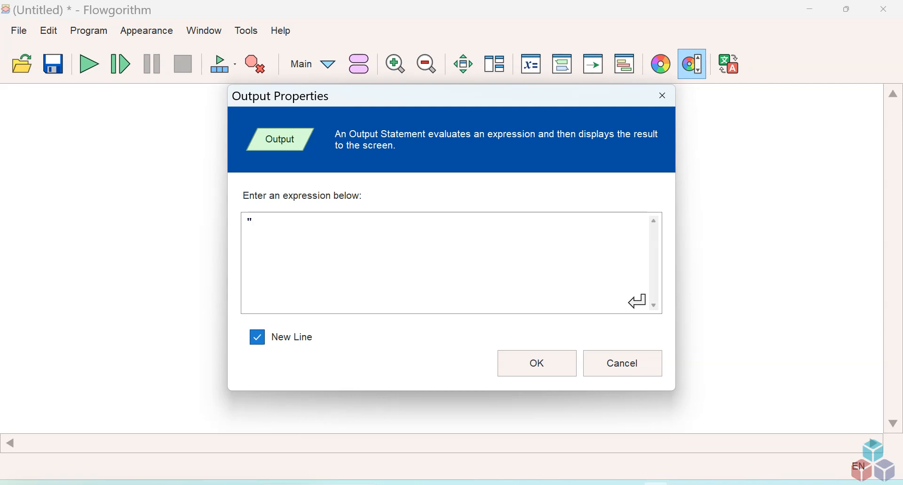
{"action": "type", "text": "ENter"}
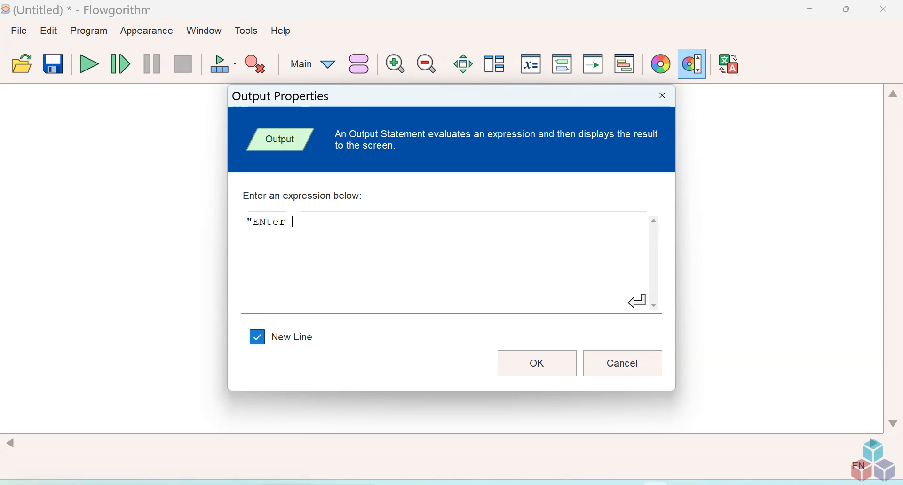
{"action": "key", "text": "Backspace"}
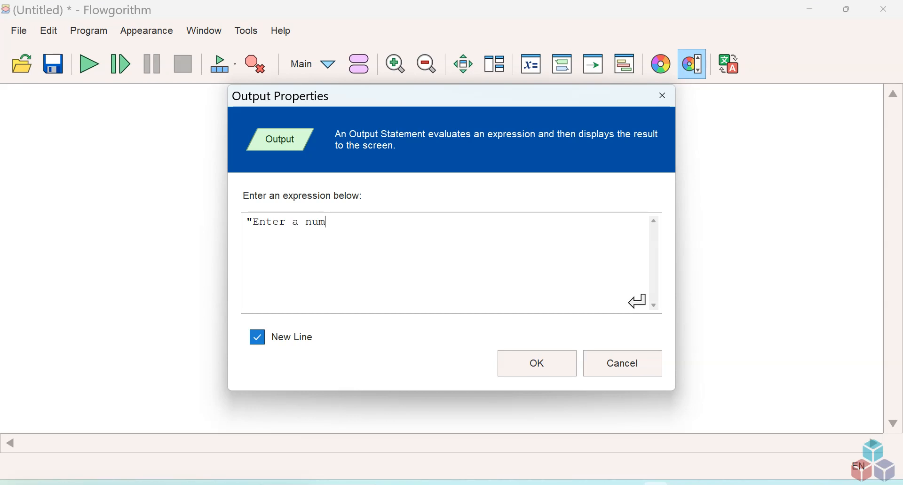
{"action": "type", "text": "ber\""}
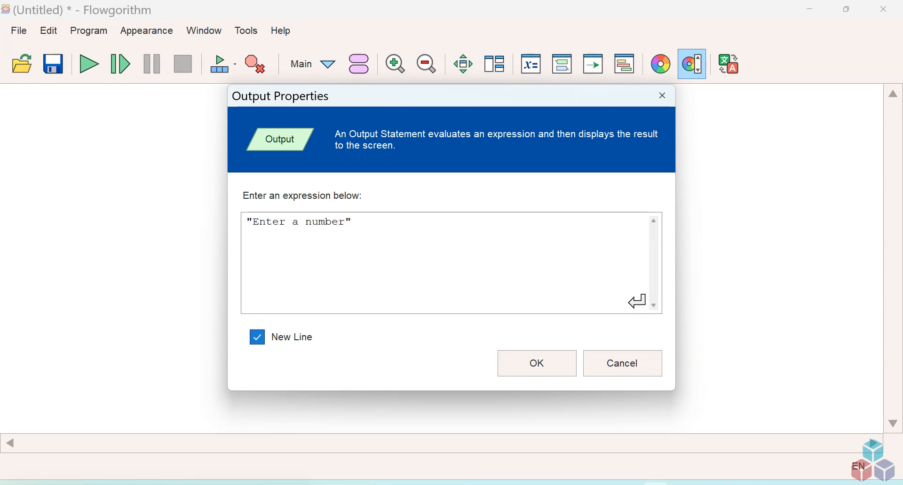
{"action": "left_click", "coordinate": [535, 363]}
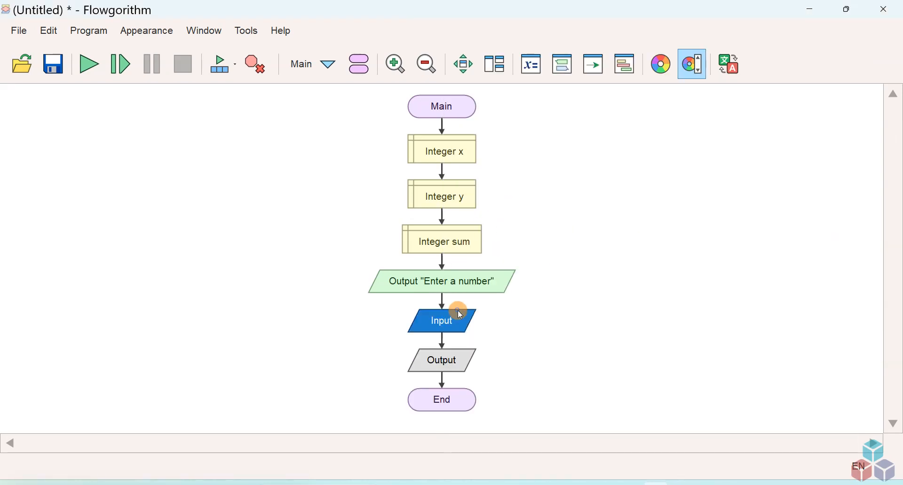
Step: Make the first Input statement read the value into x
{"action": "double_click", "coordinate": [441, 321]}
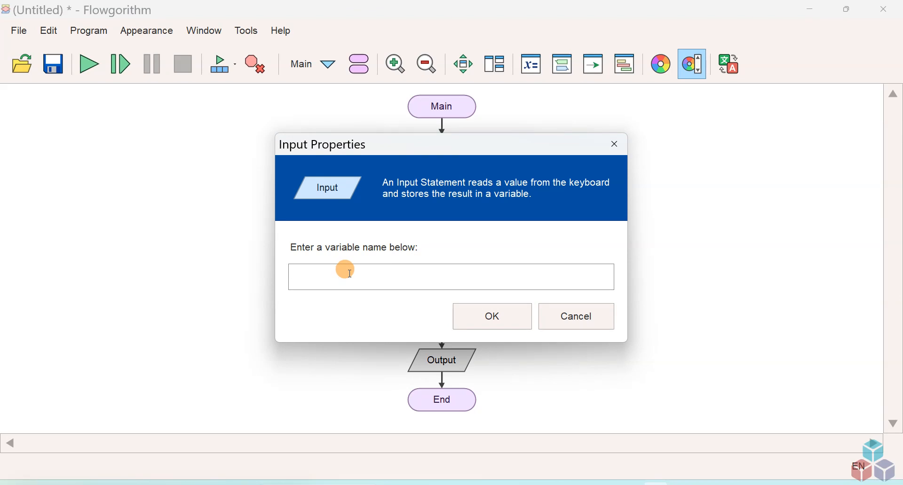
{"action": "type", "text": "x"}
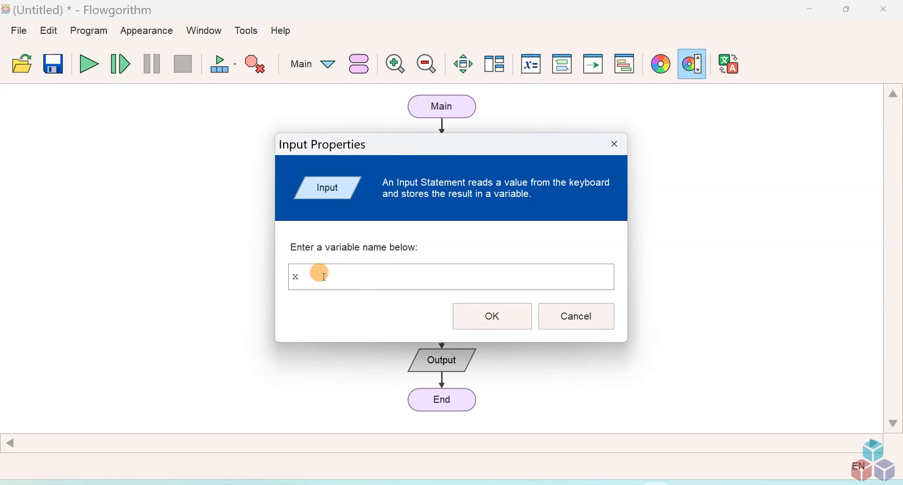
{"action": "left_click", "coordinate": [491, 316]}
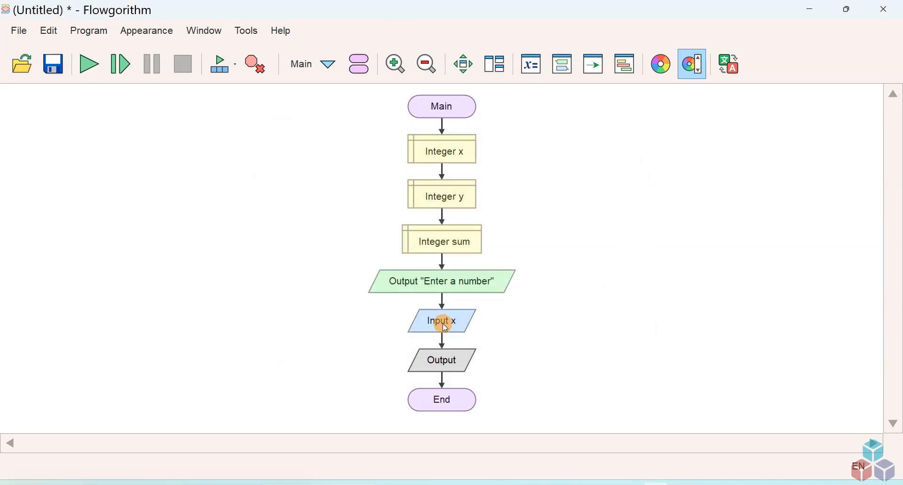
Step: Make the second Output display the prompt "Enter another number"
{"action": "double_click", "coordinate": [441, 360]}
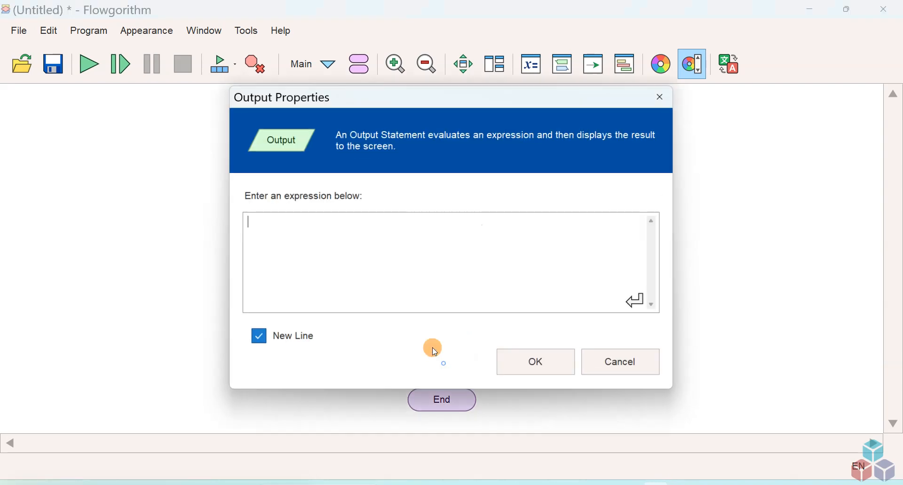
{"action": "type", "text": "\""}
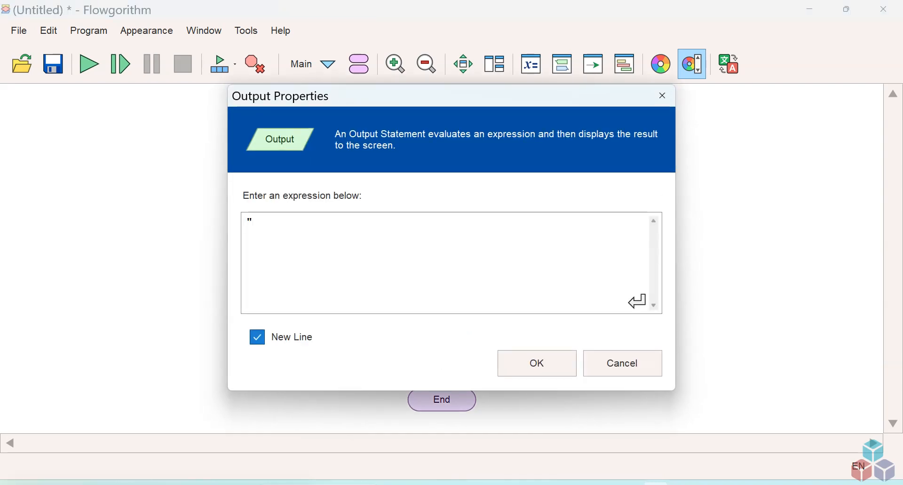
{"action": "type", "text": "Enter"}
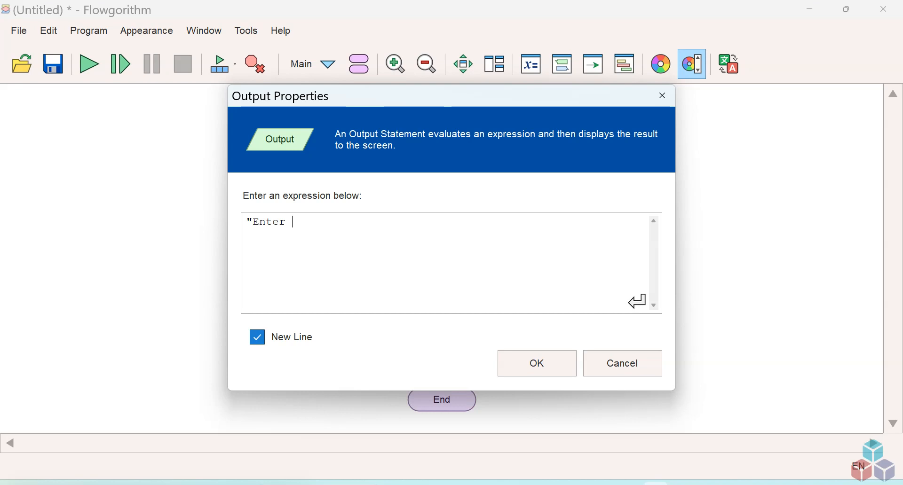
{"action": "type", "text": "another"}
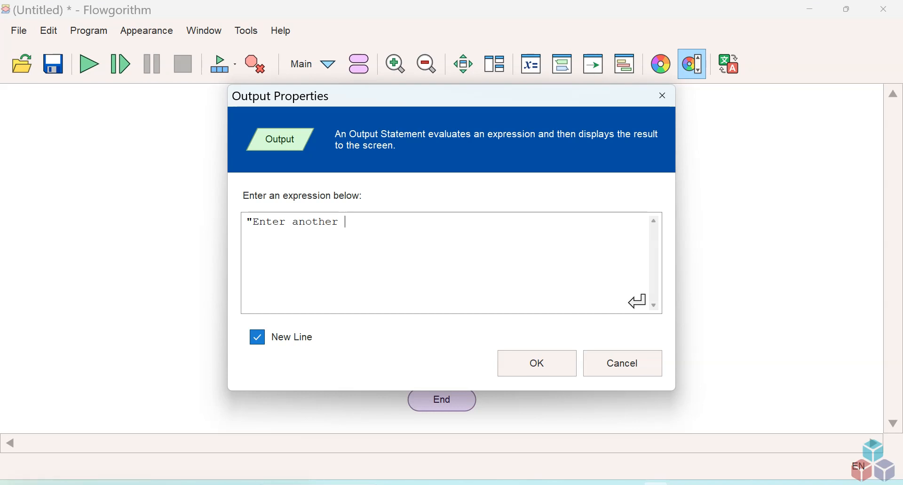
{"action": "type", "text": "number"}
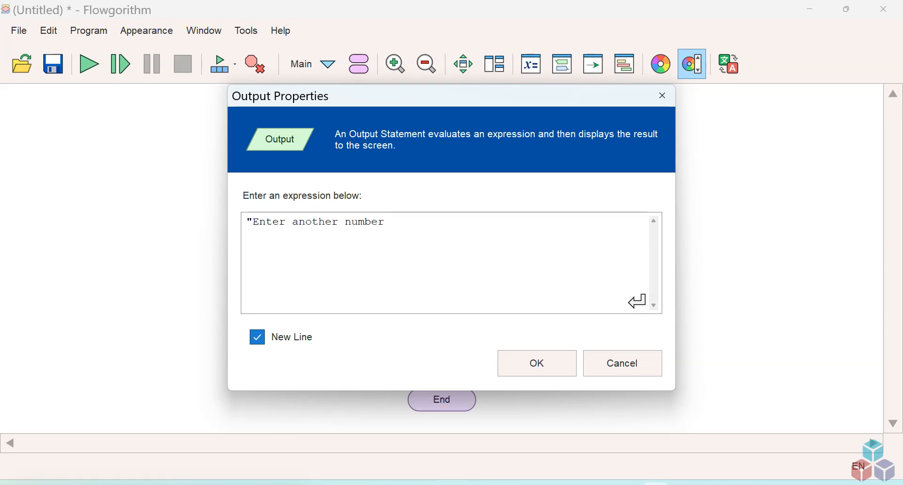
{"action": "type", "text": "\""}
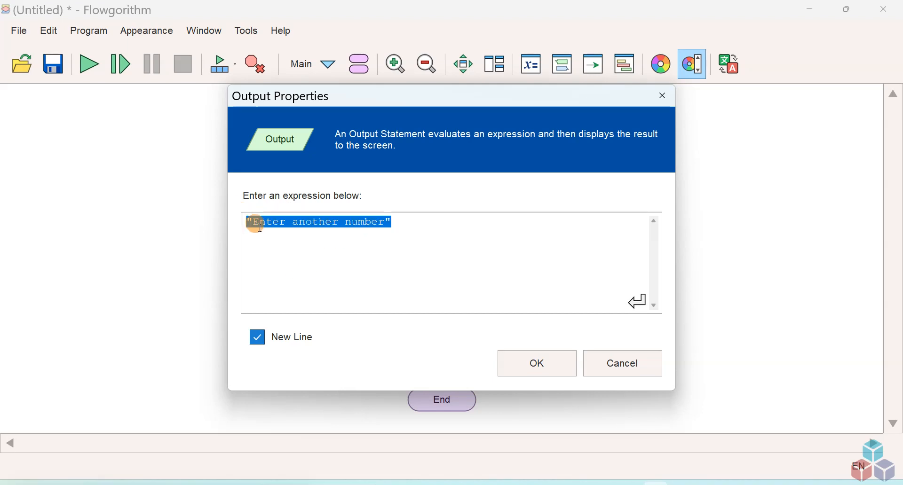
{"action": "left_click", "coordinate": [249, 222]}
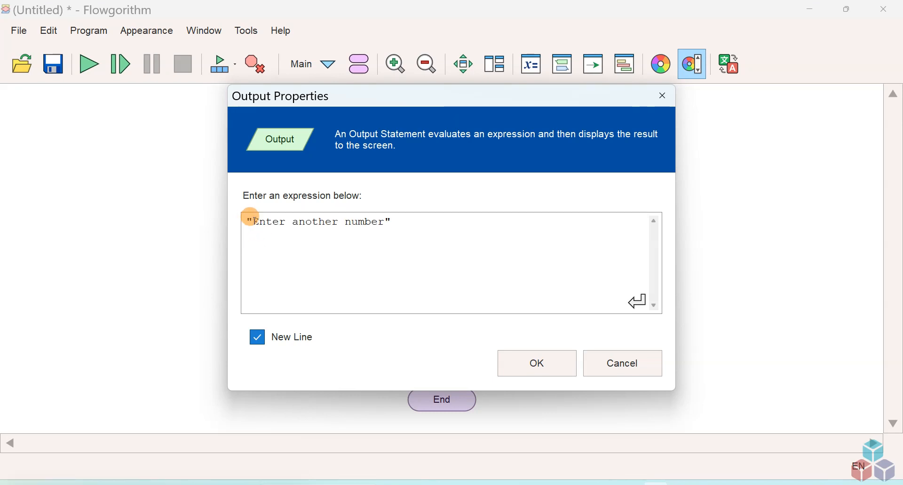
{"action": "left_click_drag", "start_coordinate": [252, 222], "coordinate": [345, 222]}
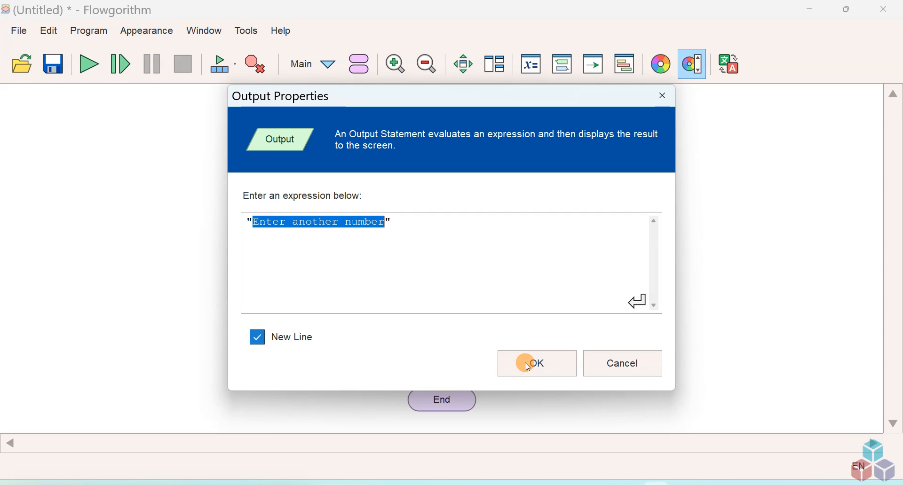
{"action": "left_click", "coordinate": [536, 363]}
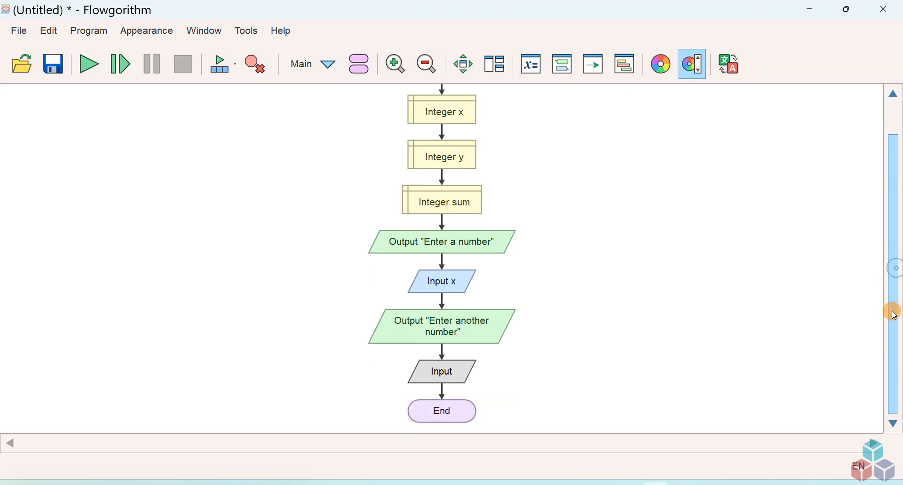
Step: Make the second Input statement read the value into y
{"action": "double_click", "coordinate": [442, 371]}
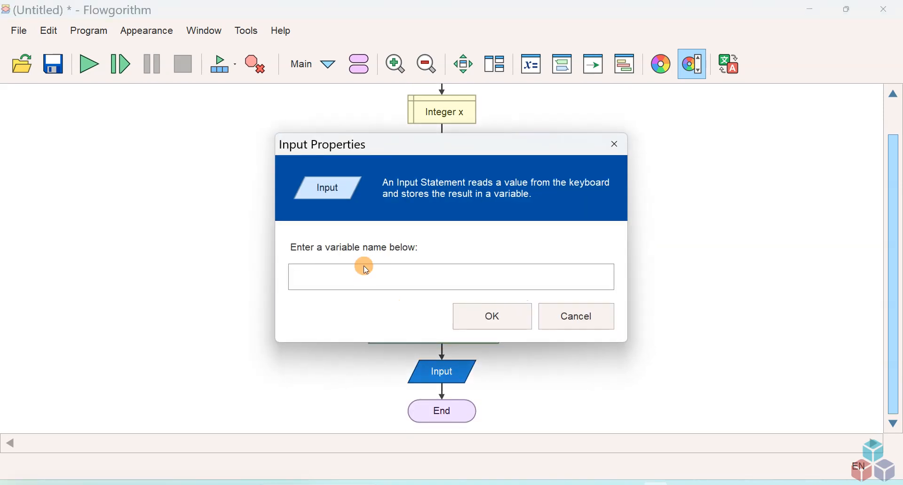
{"action": "type", "text": "y"}
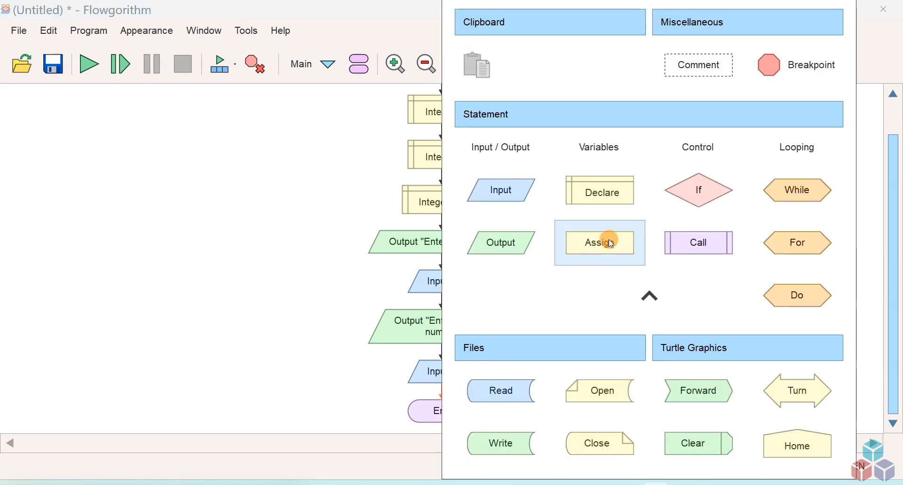
Step: Add an Assign step after Input y setting sum = x + y
{"action": "left_click", "coordinate": [599, 243]}
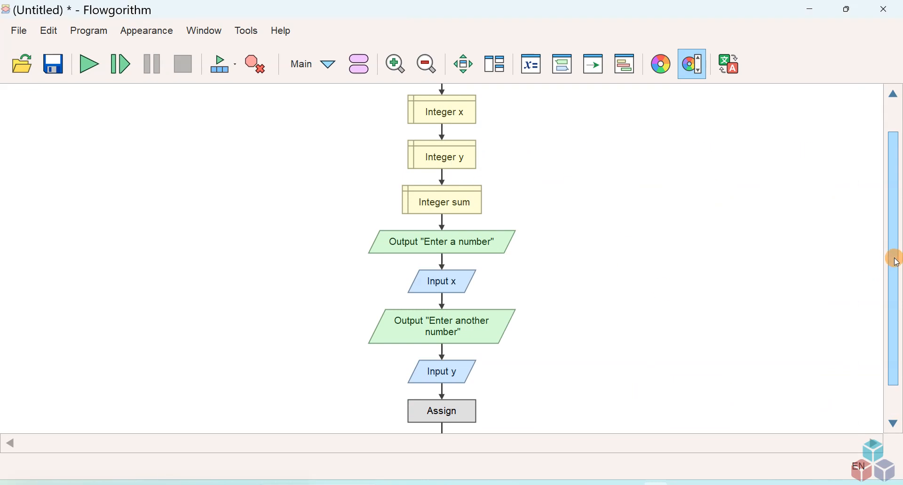
{"action": "scroll", "scroll_direction": "down", "scroll_amount": 3}
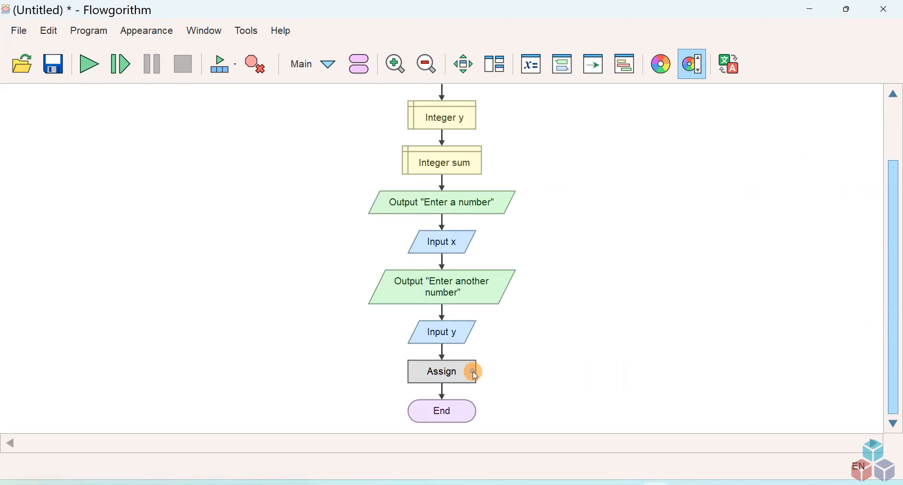
{"action": "double_click", "coordinate": [441, 371]}
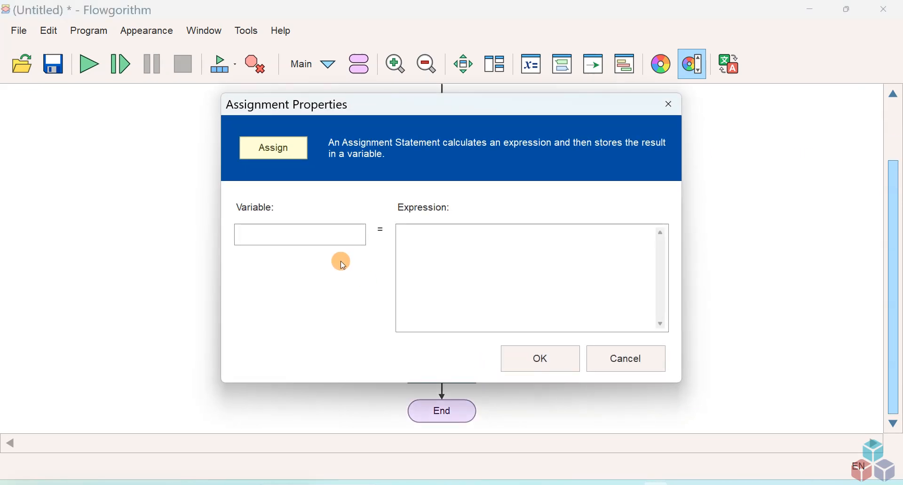
{"action": "type", "text": "sum"}
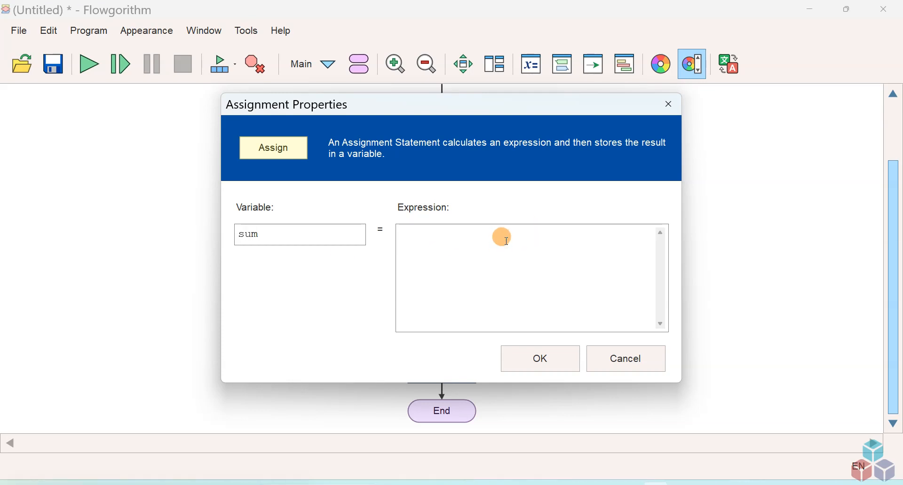
{"action": "type", "text": "x"}
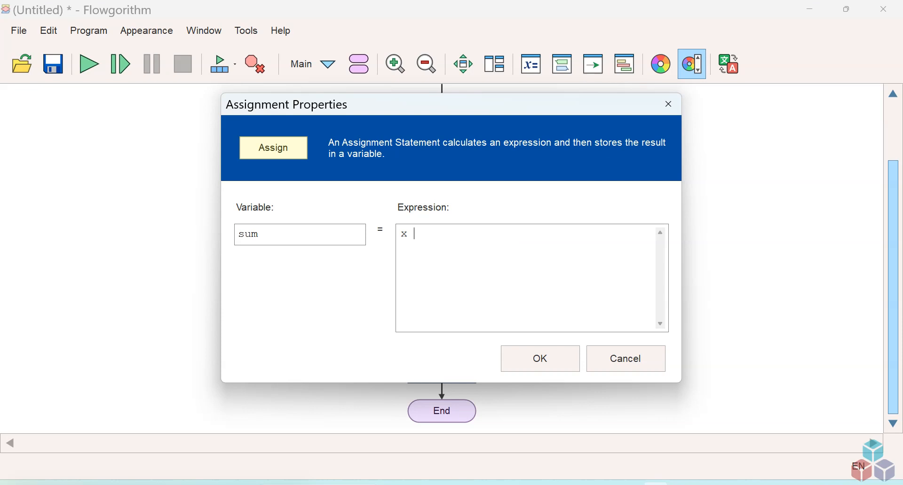
{"action": "type", "text": "+ y"}
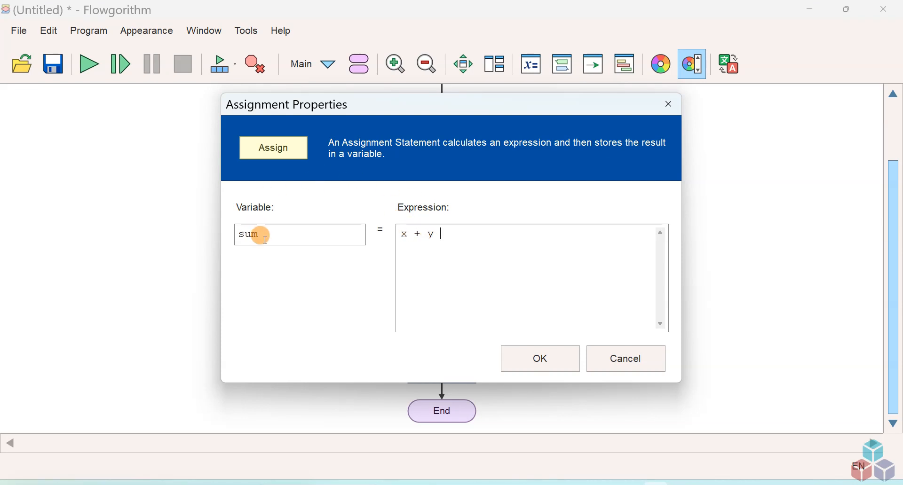
{"action": "mouse_move", "coordinate": [522, 336]}
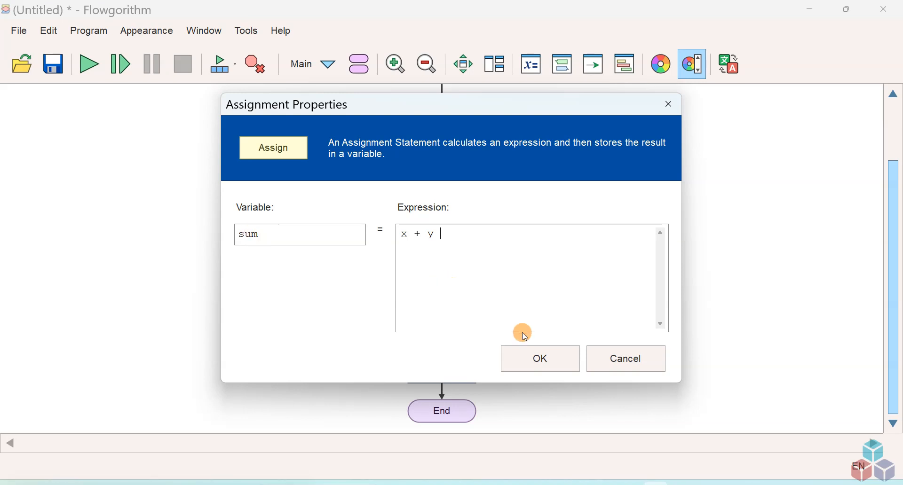
{"action": "left_click", "coordinate": [539, 359]}
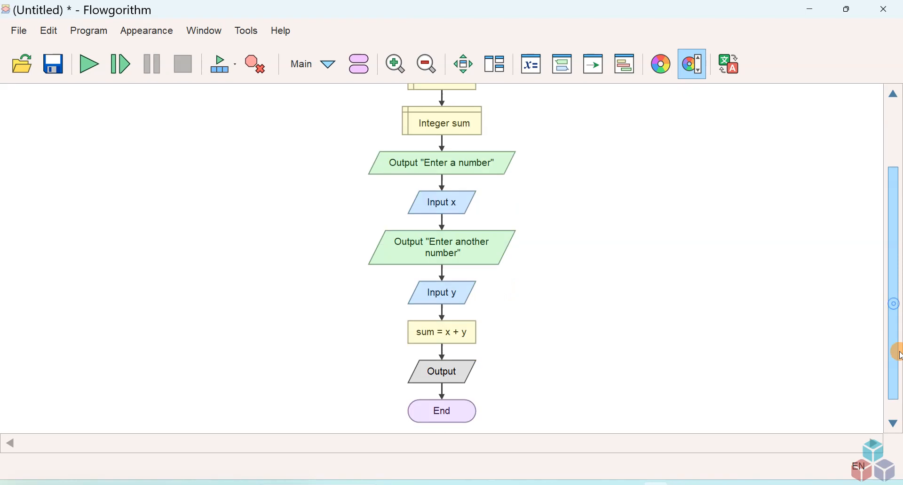
Step: Set the final Output expression to "Result of x + y =" & sum
{"action": "double_click", "coordinate": [441, 372]}
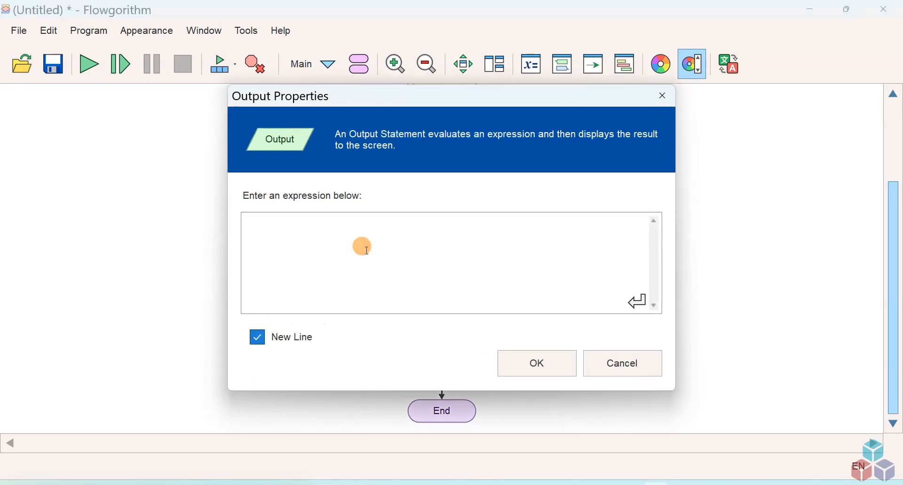
{"action": "type", "text": "\""}
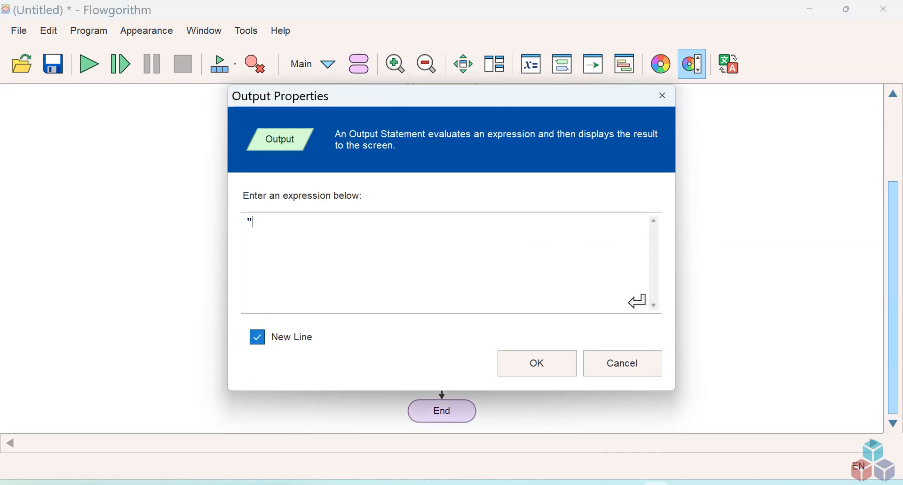
{"action": "type", "text": "Result"}
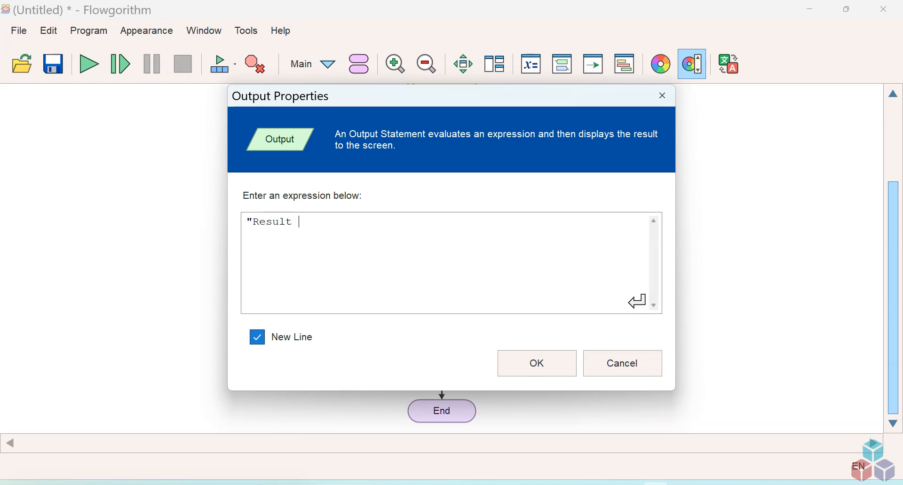
{"action": "type", "text": "of x + y"}
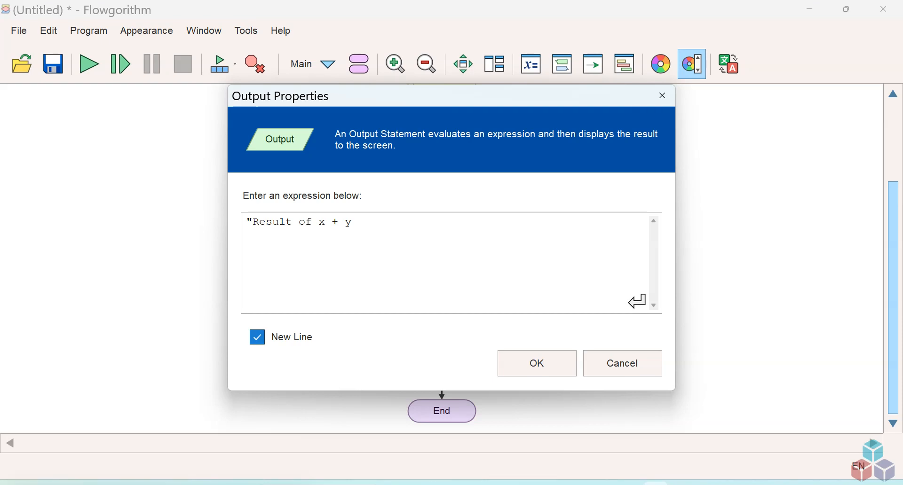
{"action": "type", "text": "=\""}
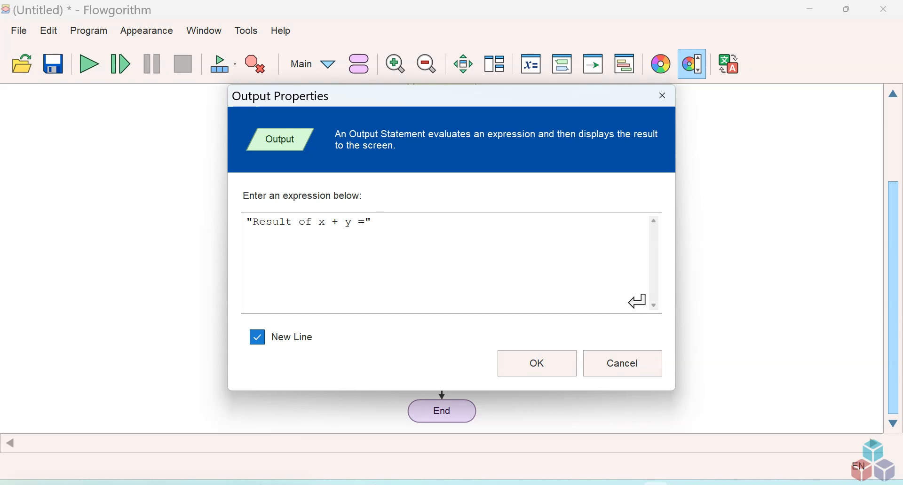
{"action": "type", "text": "&"}
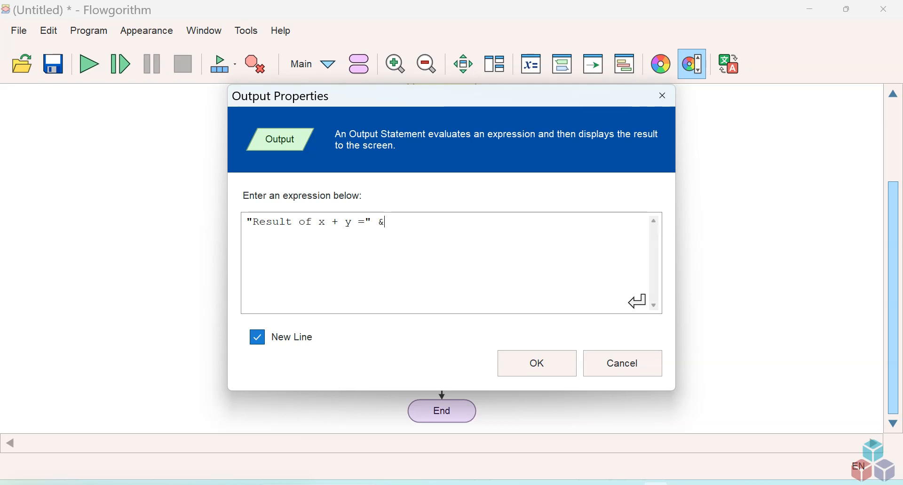
{"action": "type", "text": "sum"}
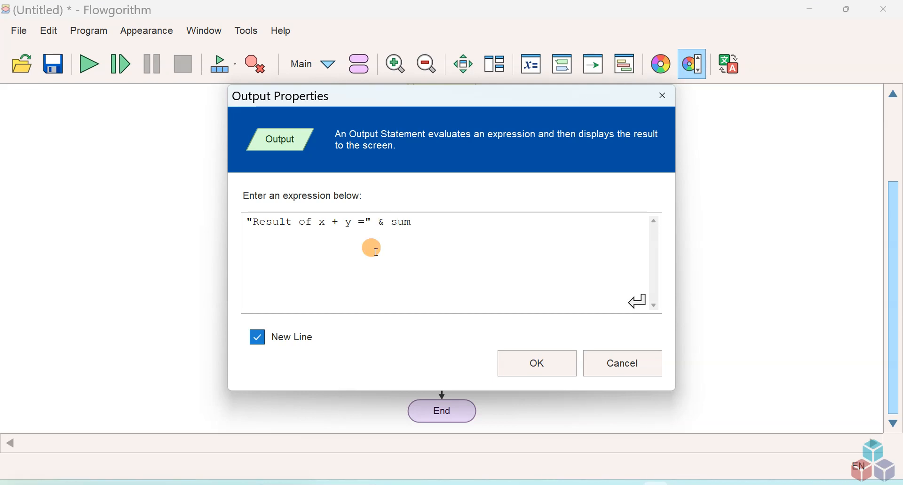
{"action": "mouse_move", "coordinate": [383, 220]}
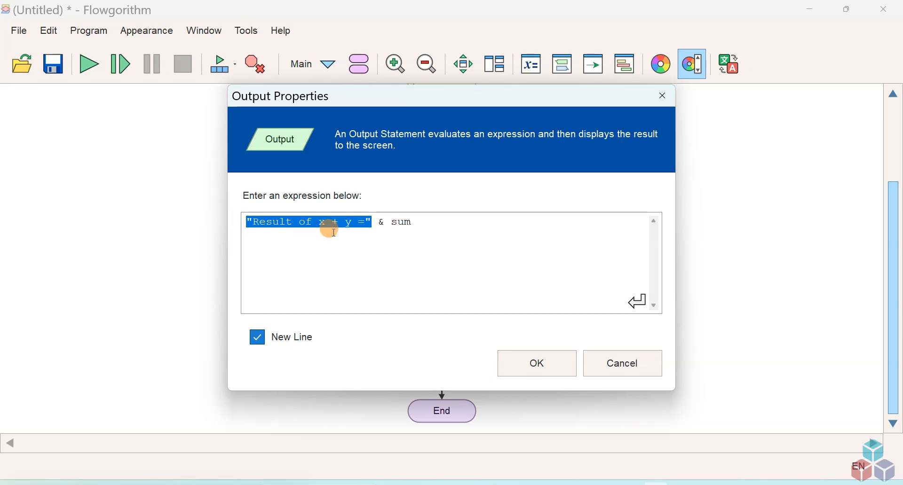
{"action": "double_click", "coordinate": [401, 222]}
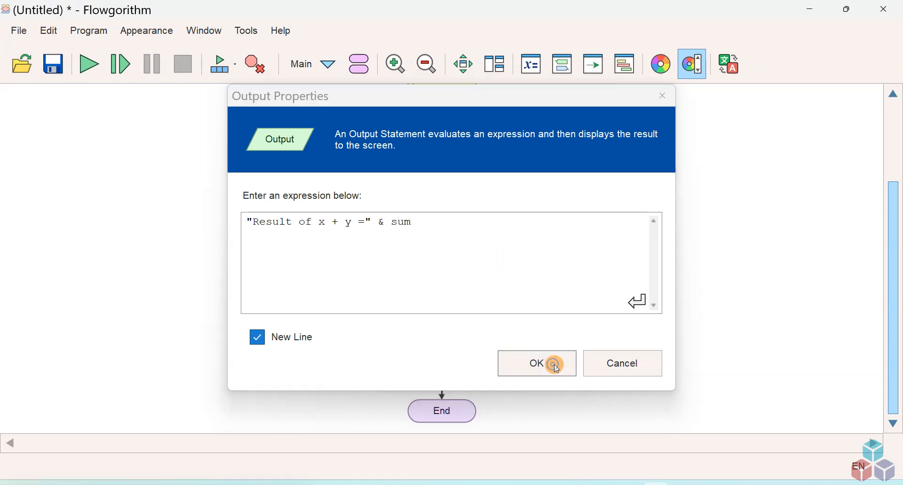
{"action": "left_click", "coordinate": [536, 363]}
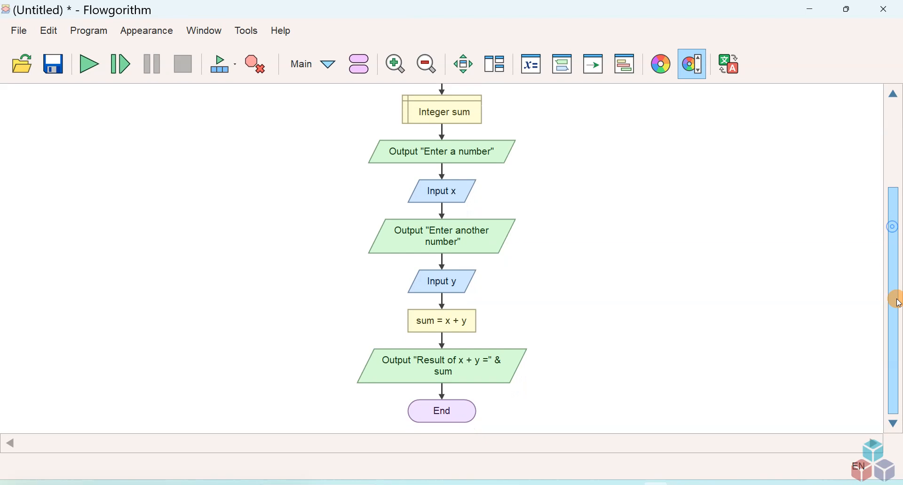
{"action": "mouse_move", "coordinate": [655, 289]}
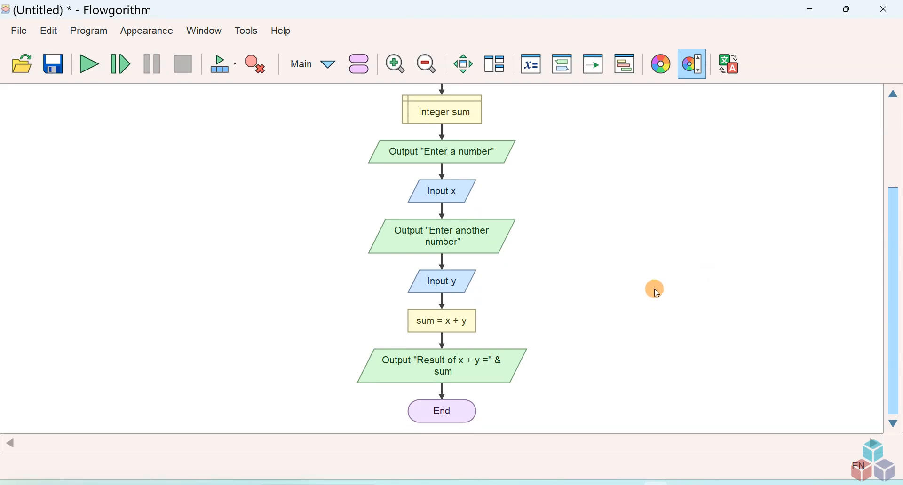
{"action": "mouse_move", "coordinate": [18, 30]}
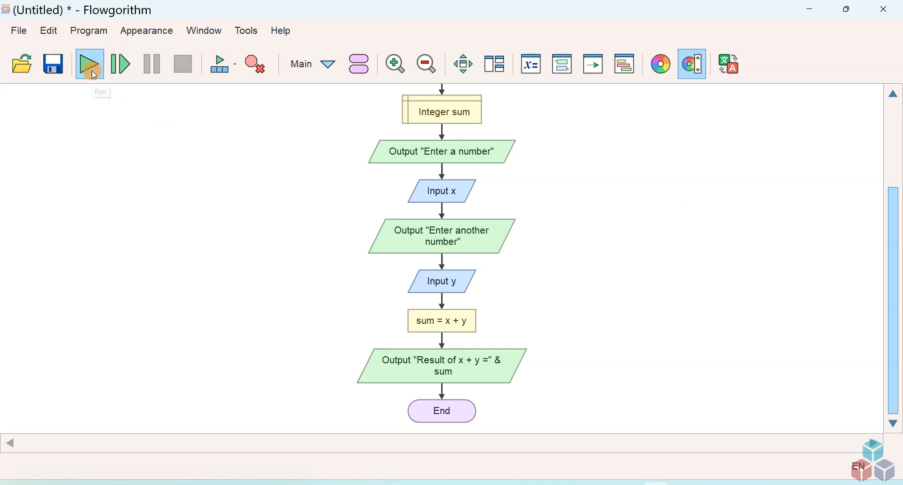
Step: Run the program entering 20 for x and 30 for y, giving Result of x + y =50
{"action": "left_click", "coordinate": [89, 64]}
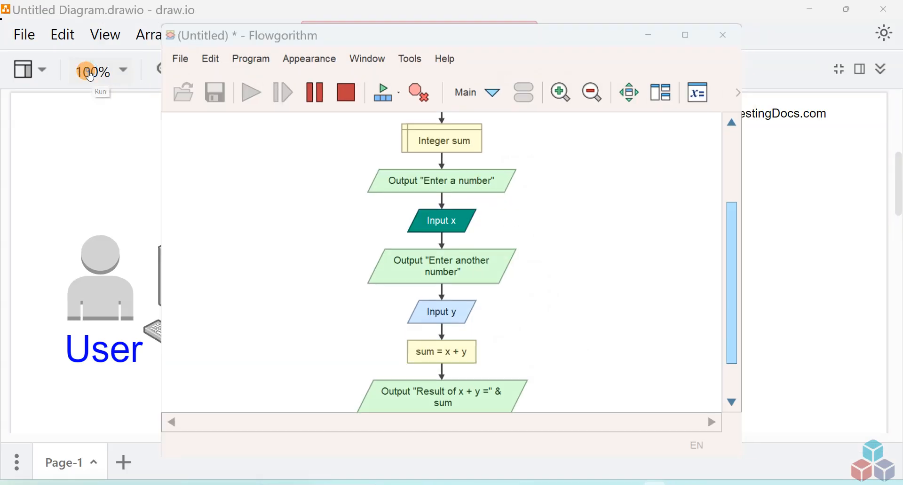
{"action": "left_click", "coordinate": [250, 92]}
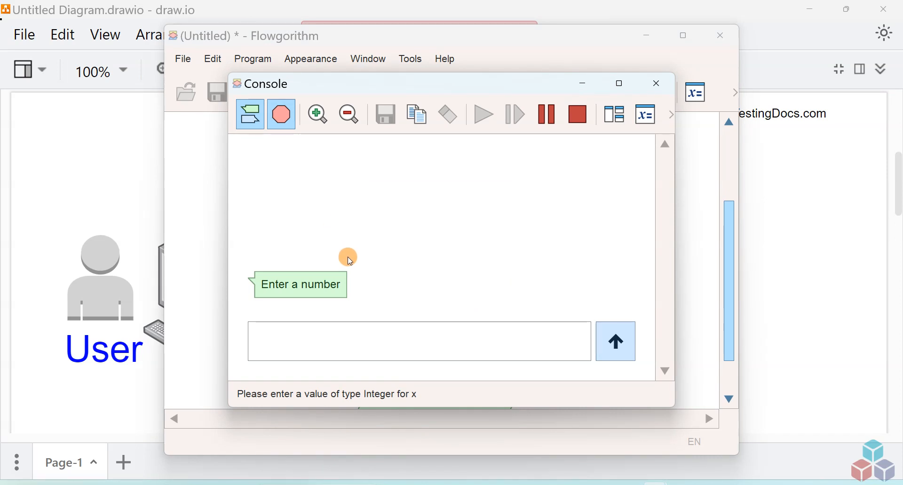
{"action": "type", "text": "20"}
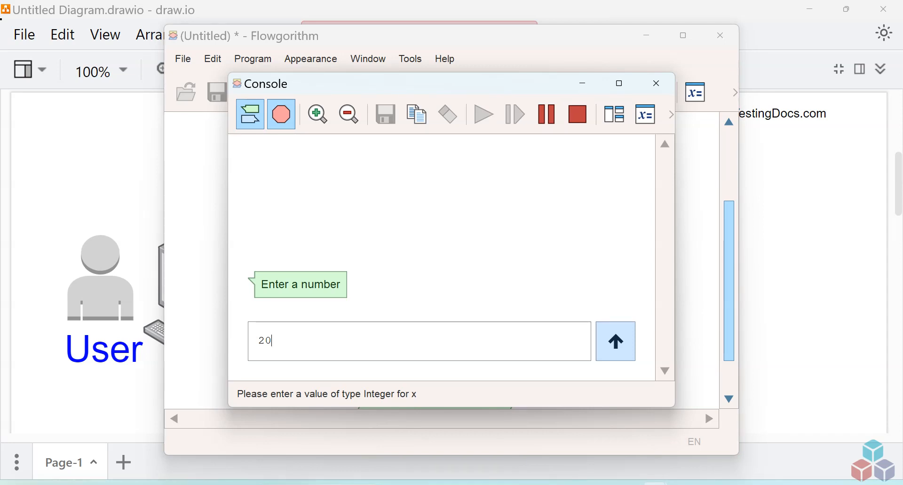
{"action": "left_click", "coordinate": [615, 340]}
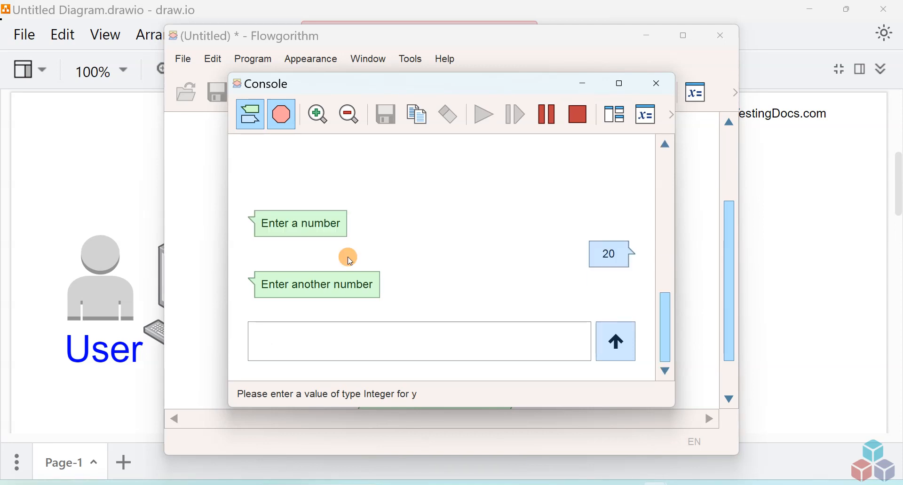
{"action": "type", "text": "30"}
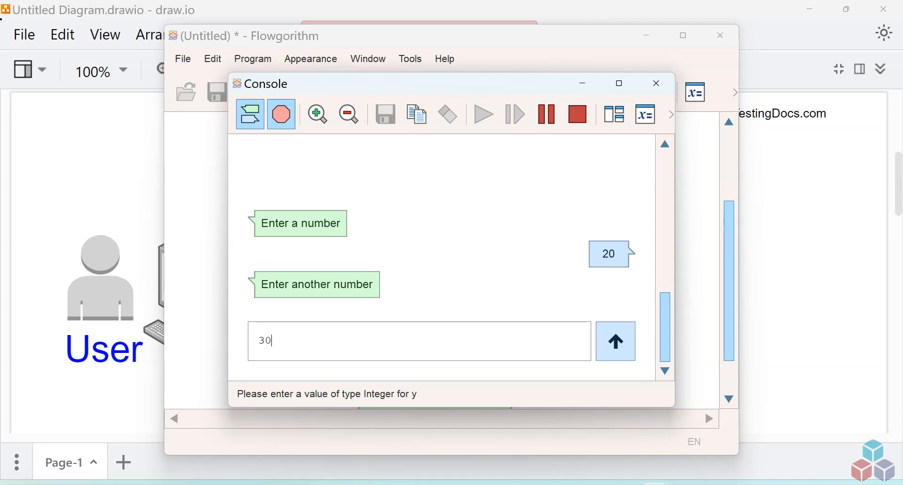
{"action": "left_click", "coordinate": [615, 341]}
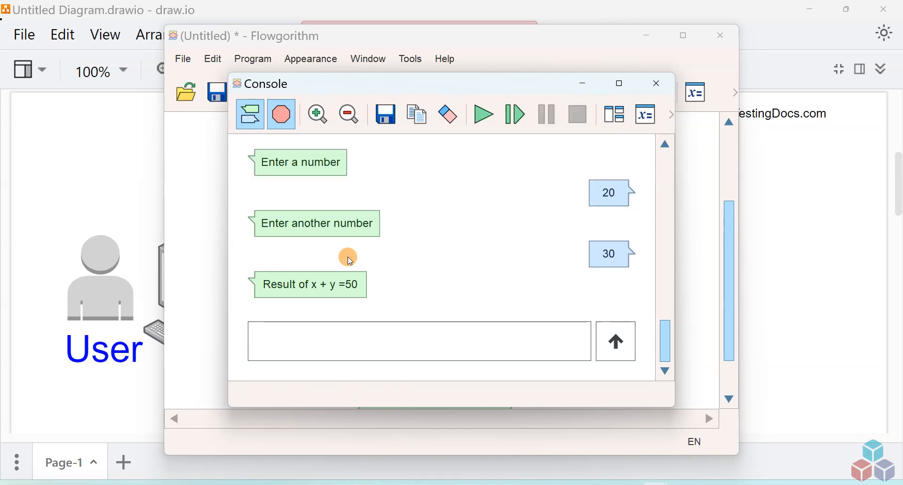
{"action": "mouse_move", "coordinate": [342, 287]}
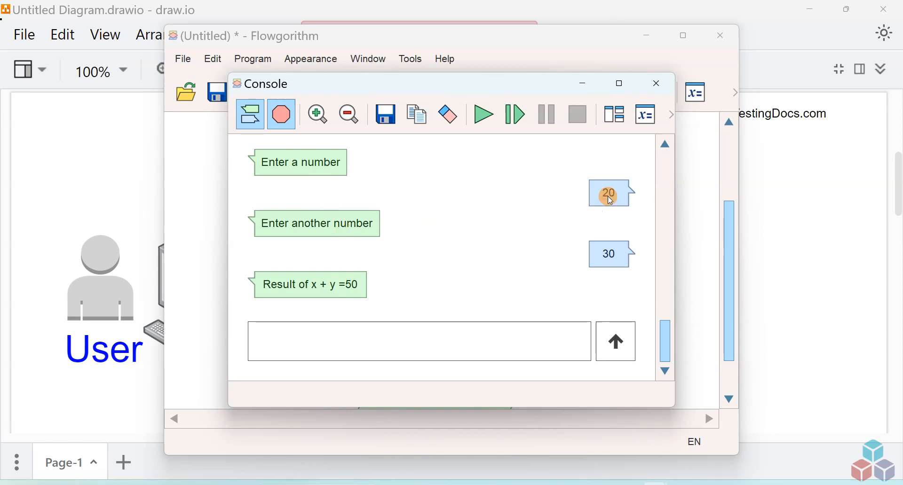
{"action": "mouse_move", "coordinate": [354, 286]}
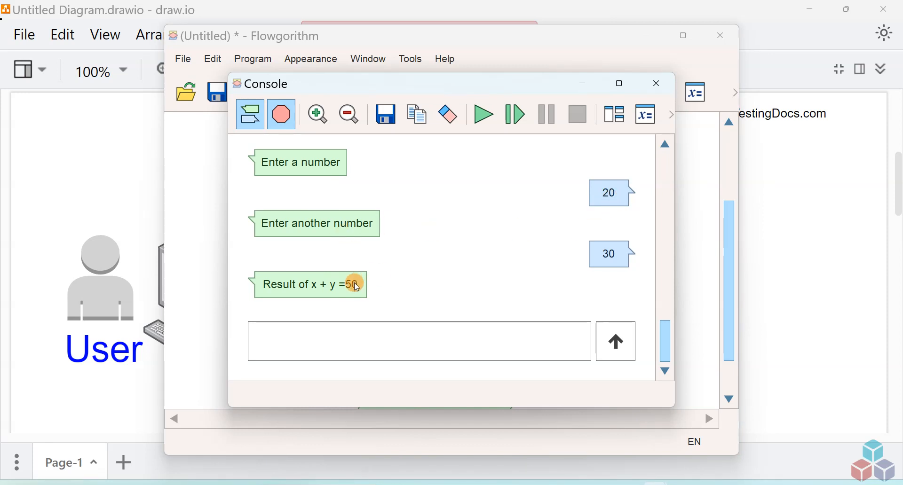